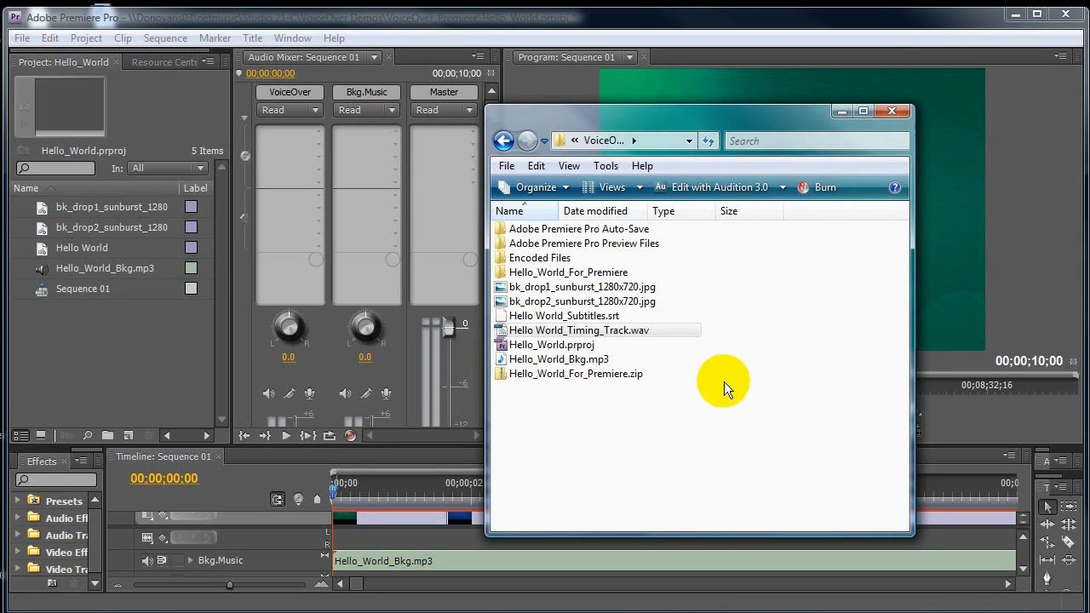
- Import Hello_World_Timing_Track.wav into the project and place it on an audio track in the sequence
left_click_drag(579, 331, 167, 366)
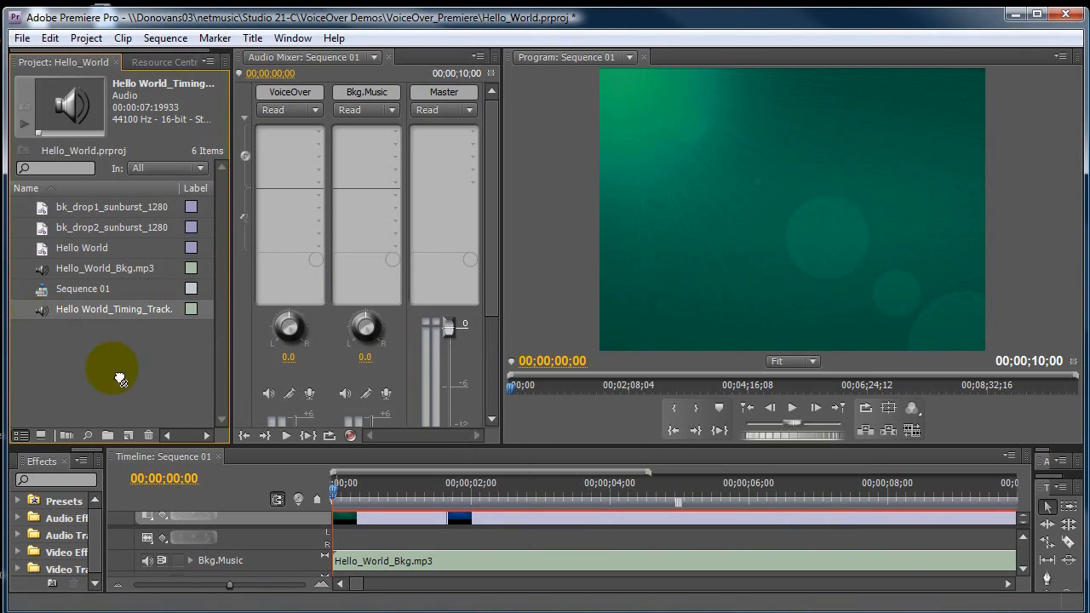
left_click_drag(112, 372, 341, 537)
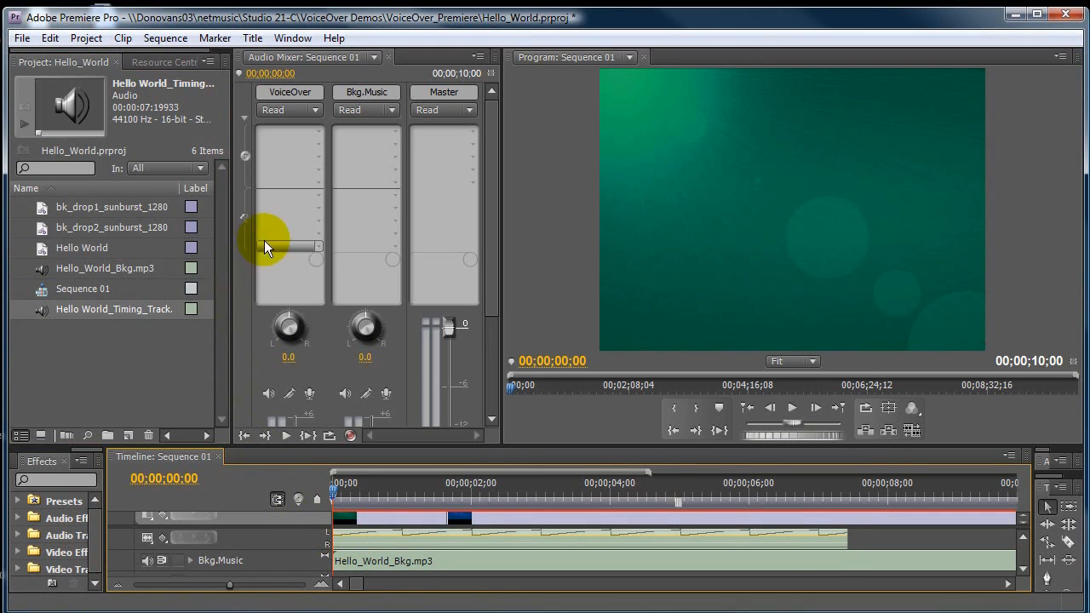
mouse_move(316, 89)
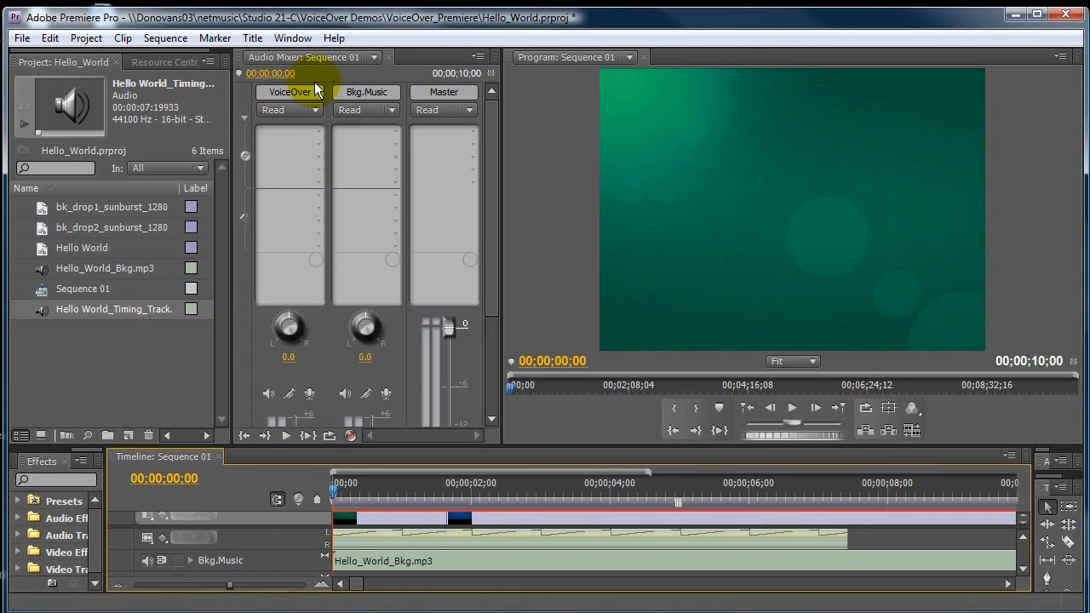
mouse_move(289, 92)
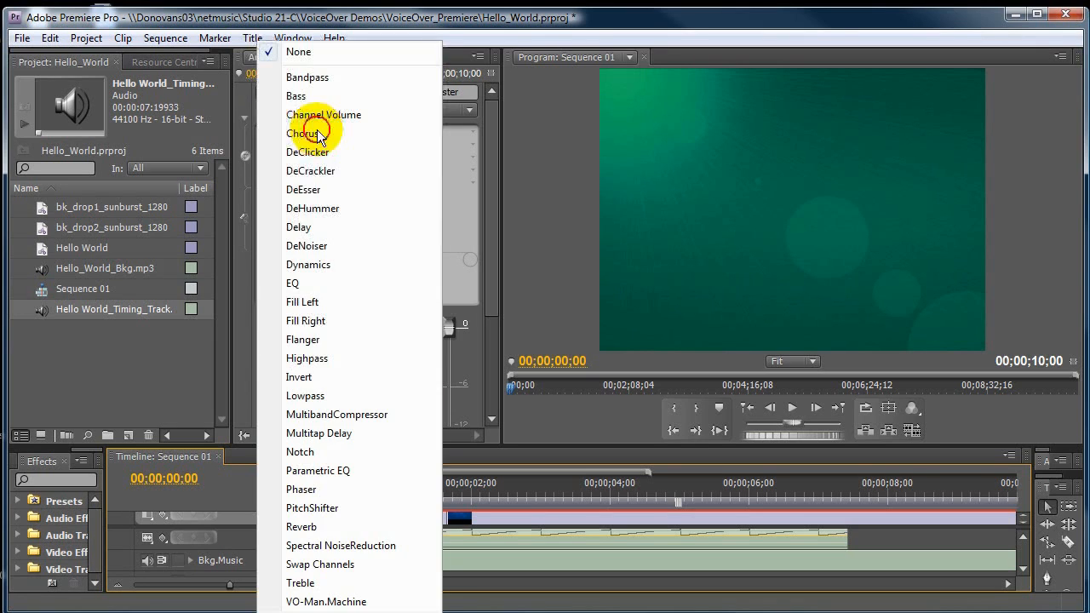
mouse_move(327, 602)
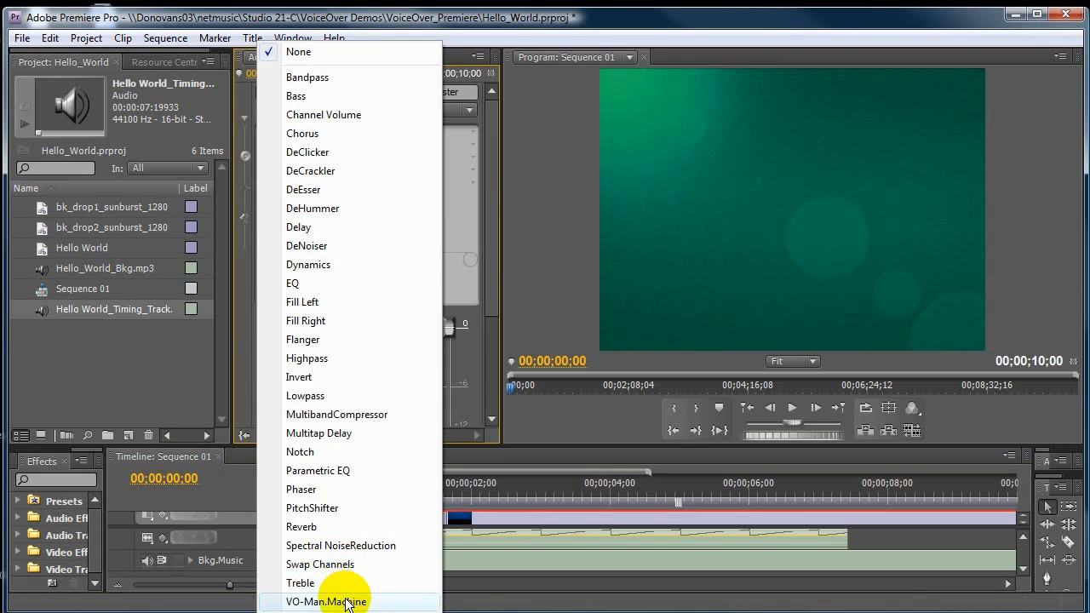
- Choose VO-Man.Machine in the VoiceOver channel's effects slot of the Audio Mixer
left_click(327, 602)
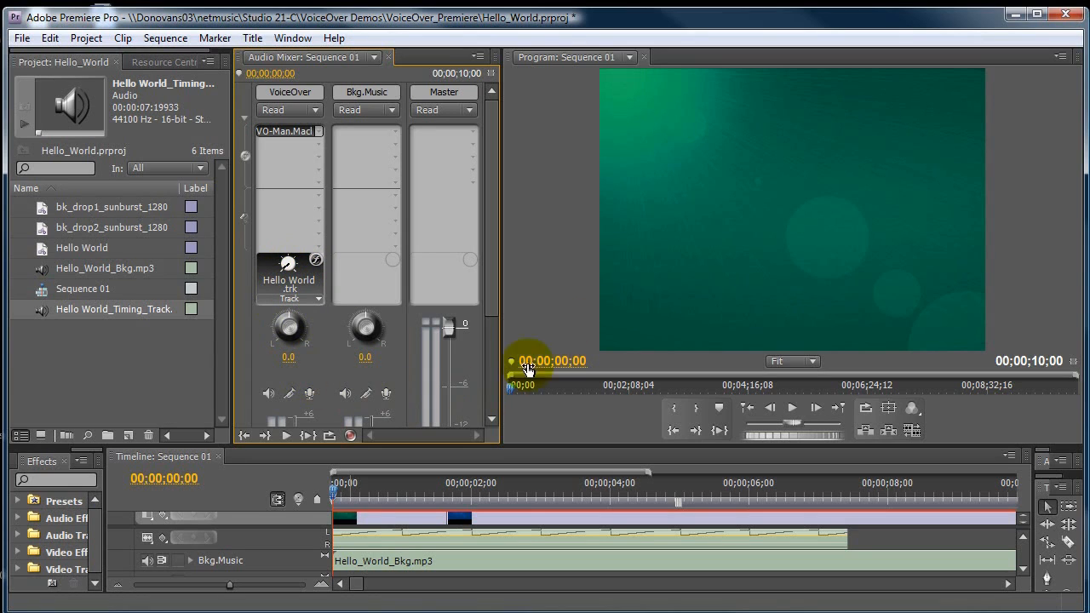
mouse_move(945, 194)
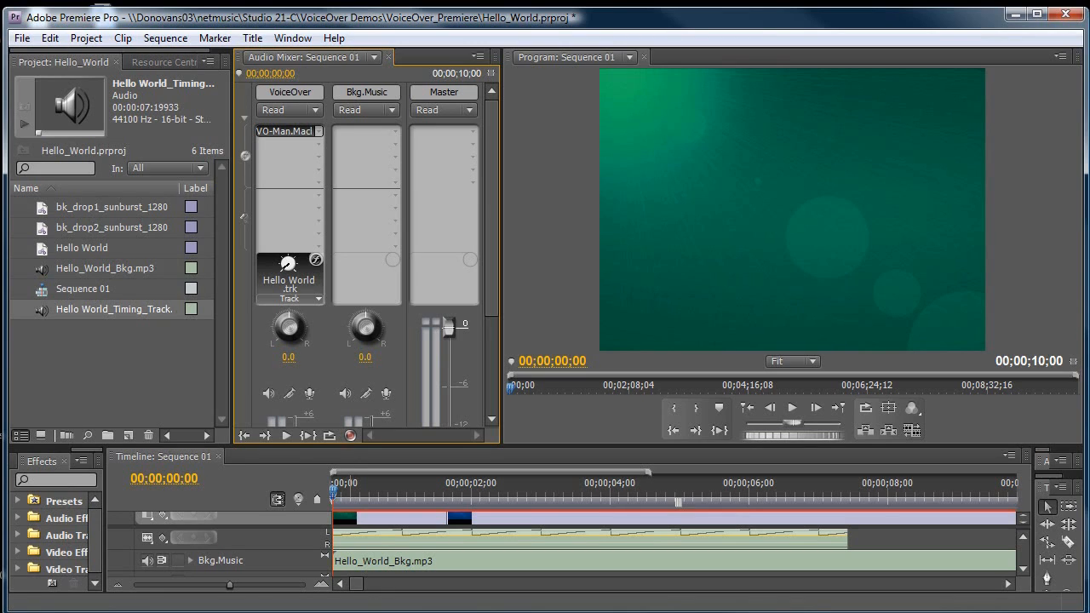
mouse_move(538, 489)
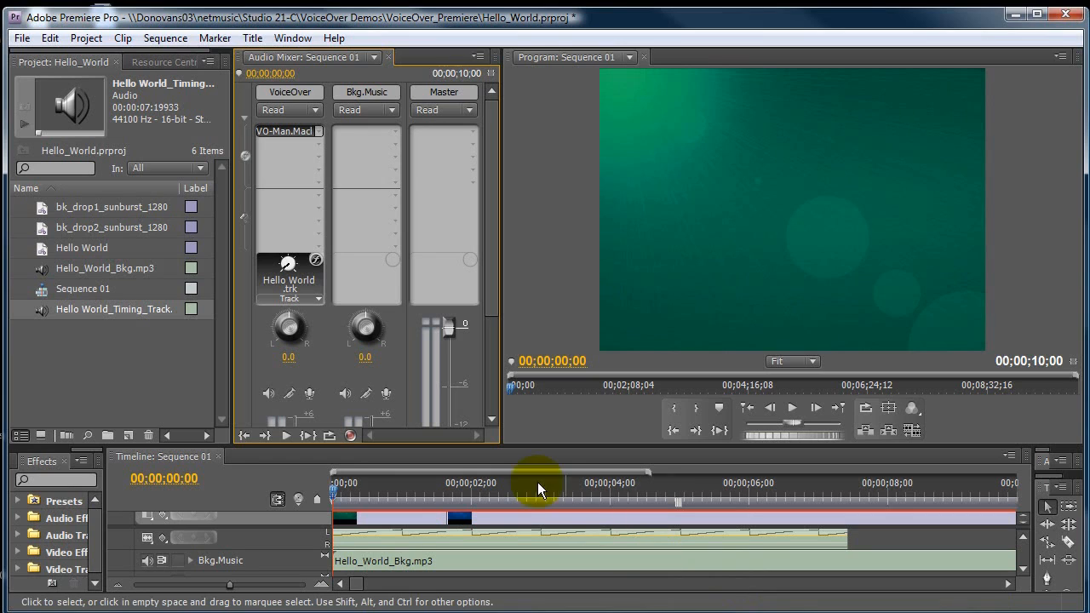